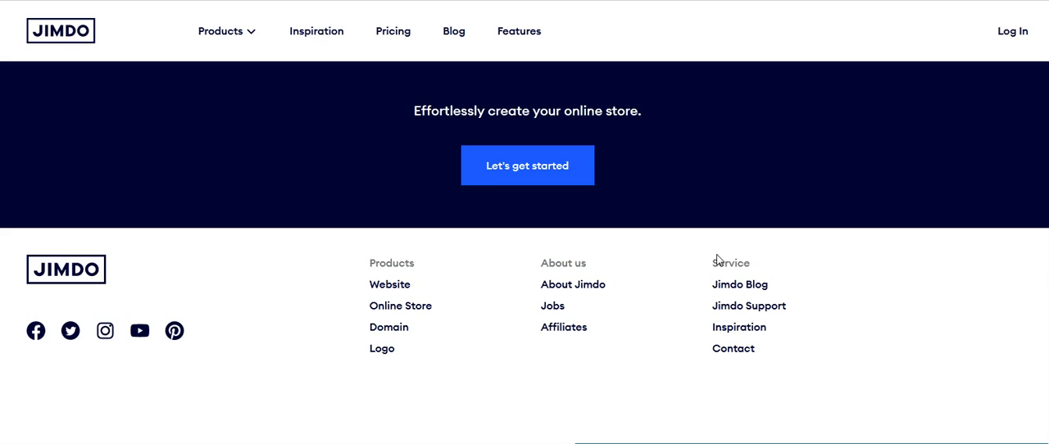
pyautogui.moveTo(690, 264)
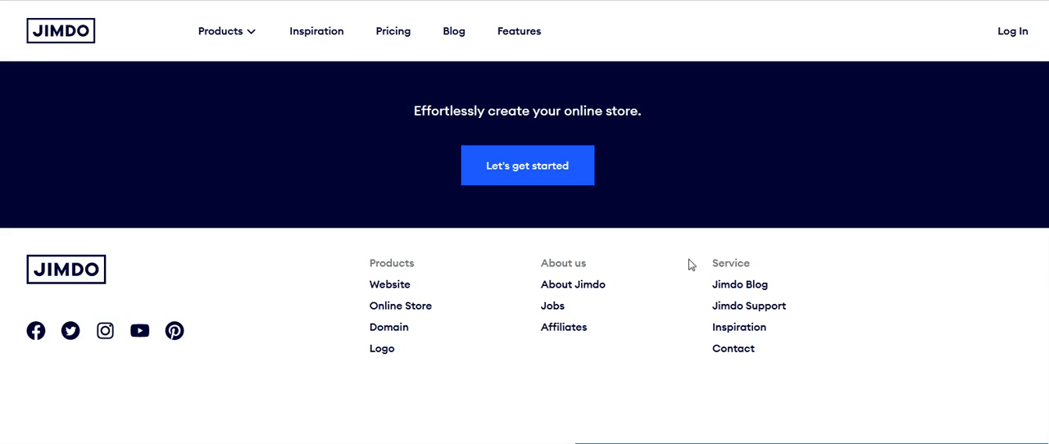
pyautogui.moveTo(811, 246)
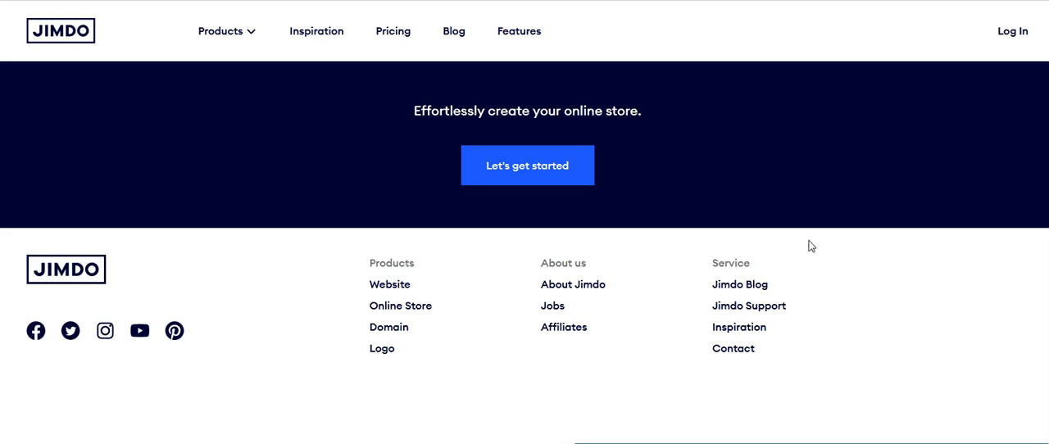
pyautogui.moveTo(528, 165)
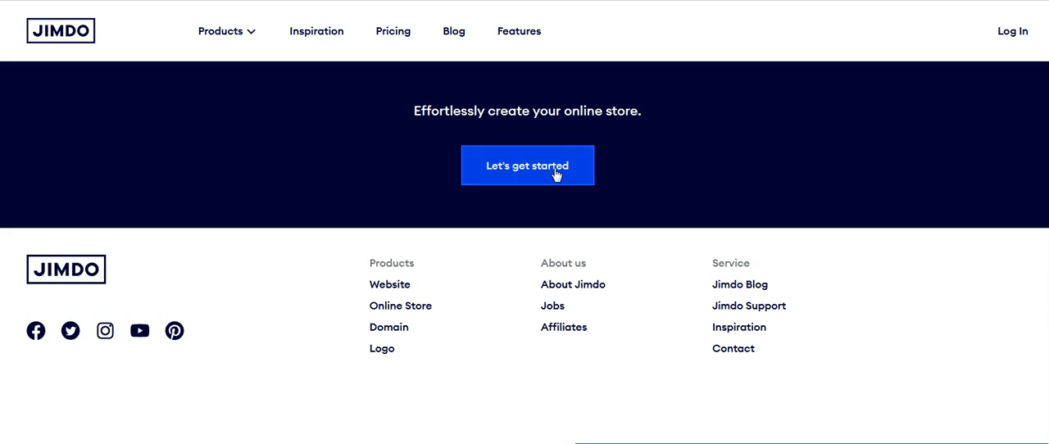
# Step: Expand the FAQs on whether stores are only for professionals and how many products sell, then reach the footer
pyautogui.click(526, 164)
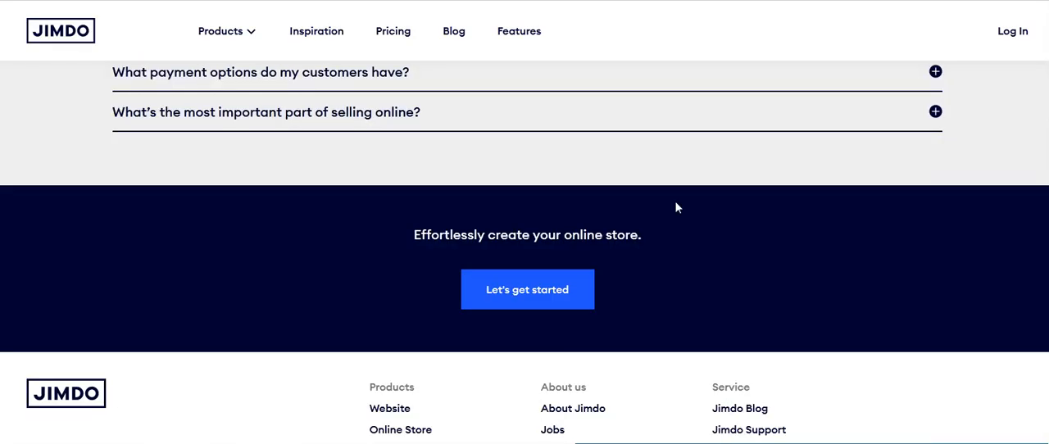
pyautogui.scroll(3)
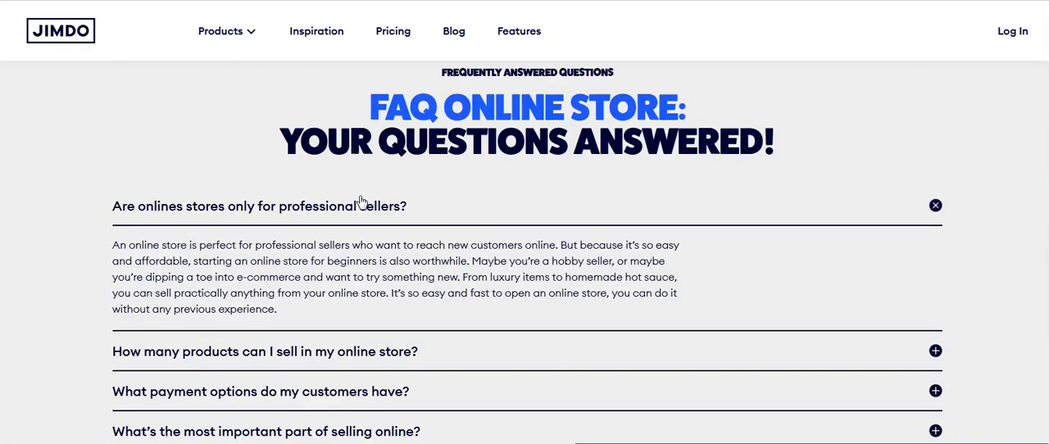
pyautogui.moveTo(392, 254)
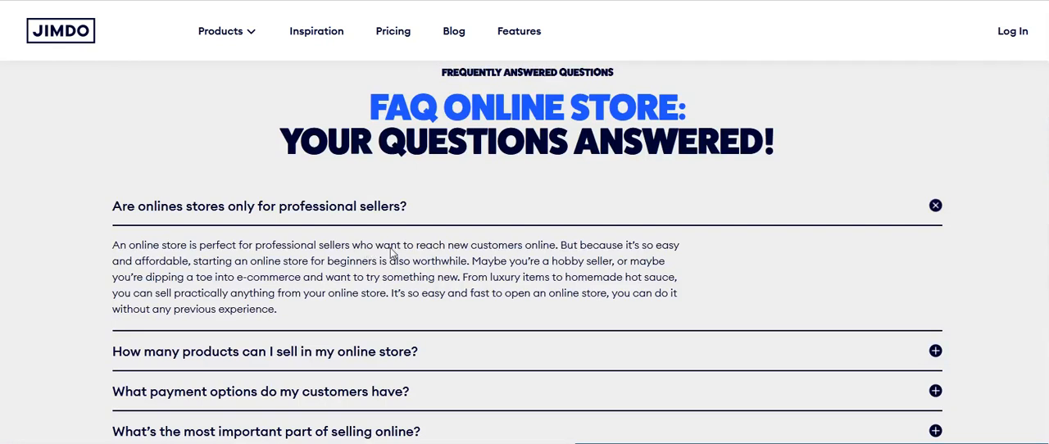
pyautogui.moveTo(443, 254)
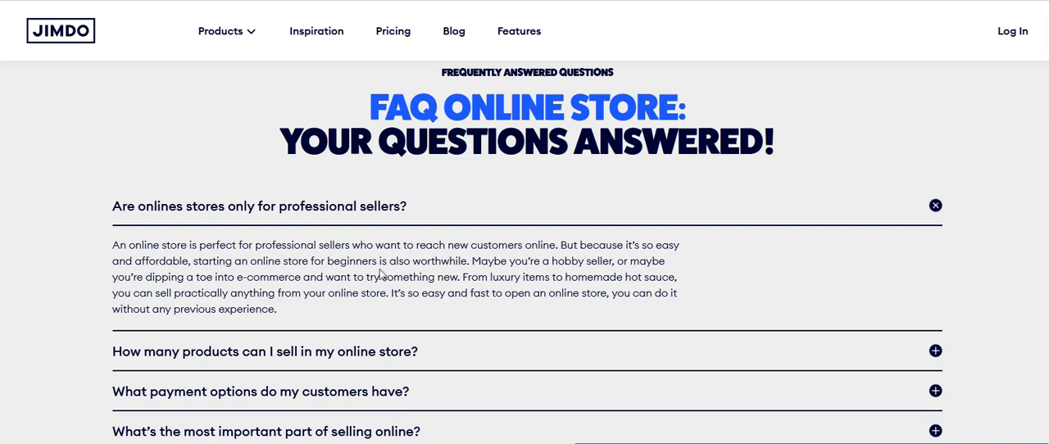
pyautogui.moveTo(316, 280)
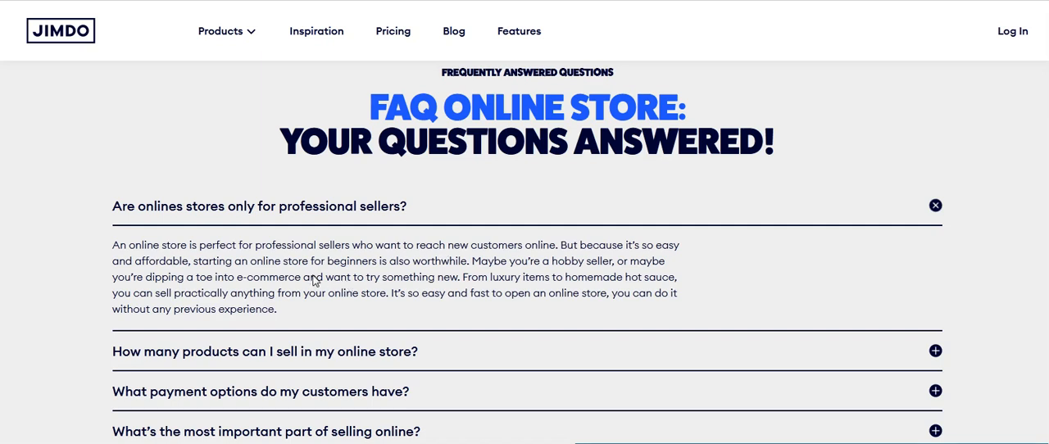
pyautogui.moveTo(365, 270)
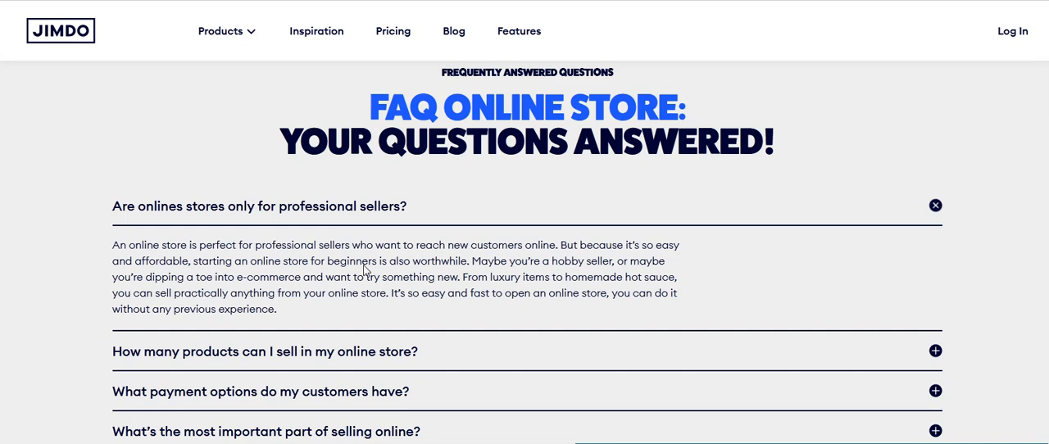
pyautogui.moveTo(367, 352)
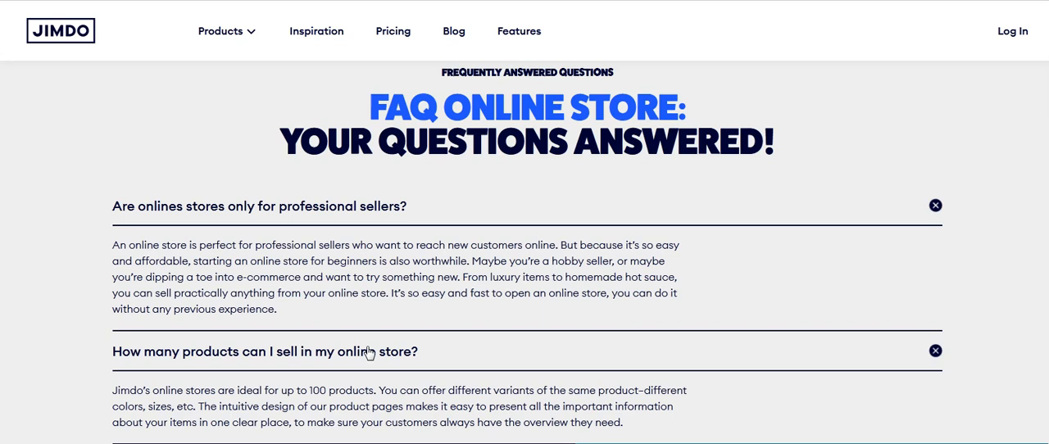
pyautogui.moveTo(732, 215)
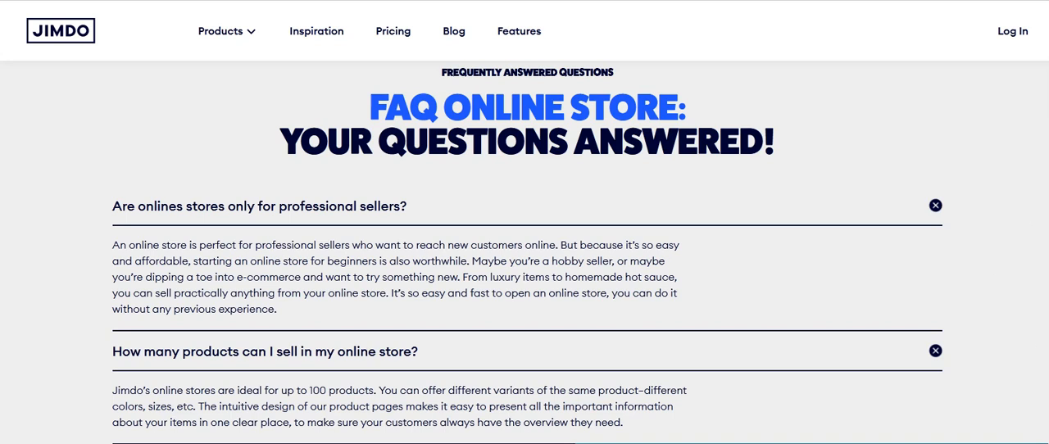
pyautogui.scroll(-3)
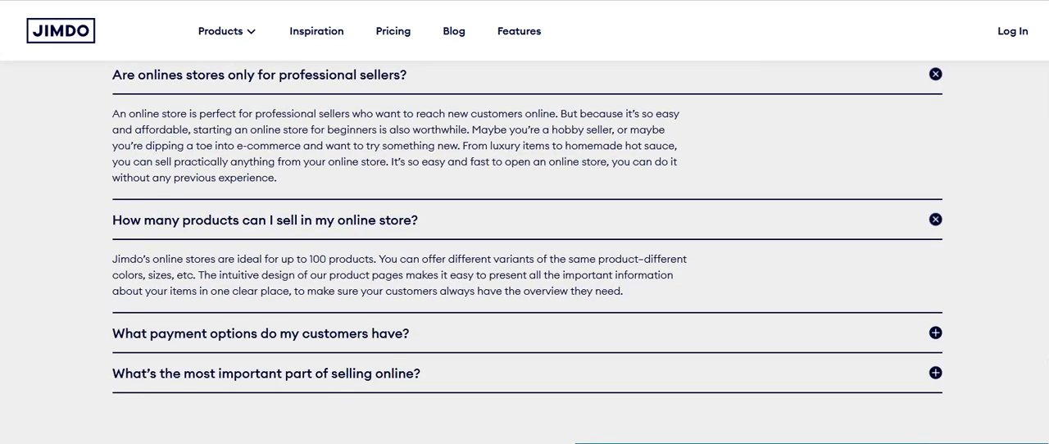
pyautogui.scroll(-3)
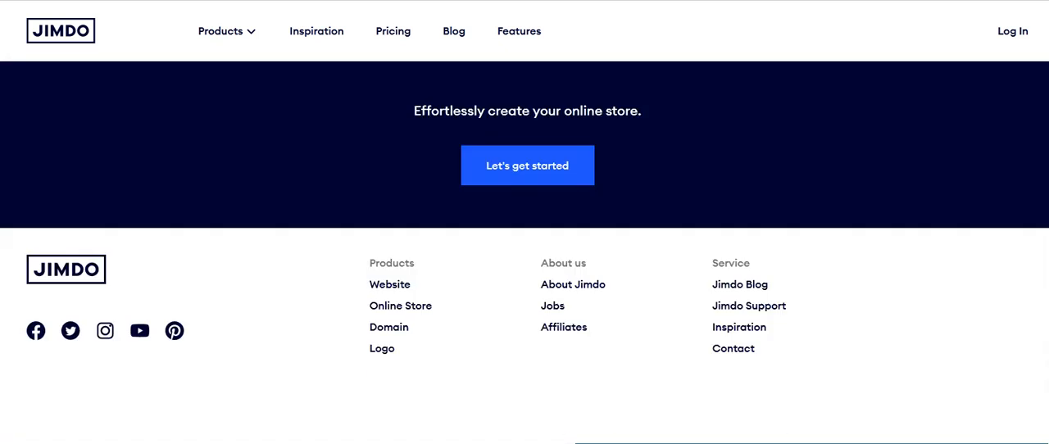
pyautogui.moveTo(563, 327)
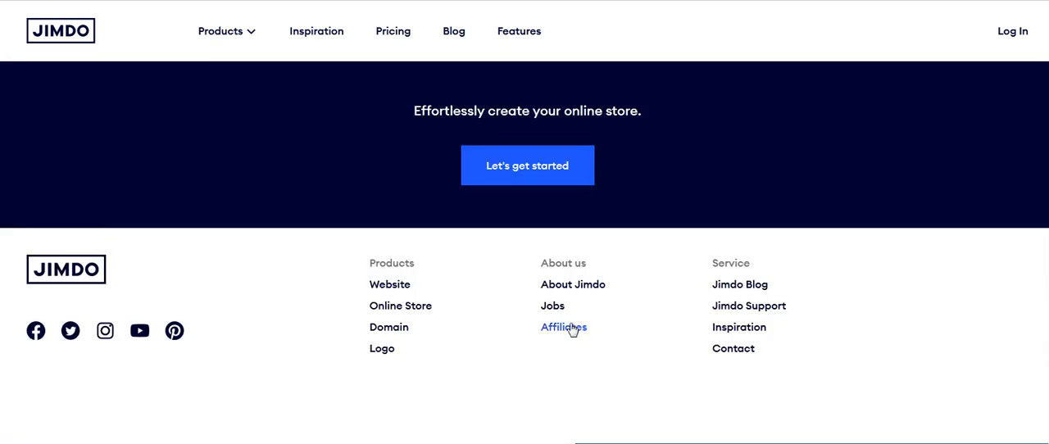
# Step: Open the Affiliates link under About us in the footer
pyautogui.click(563, 327)
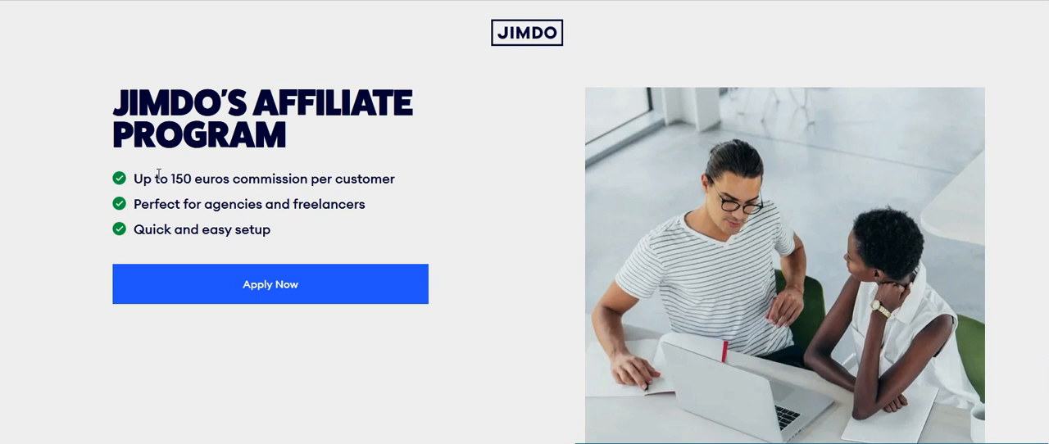
pyautogui.moveTo(142, 236)
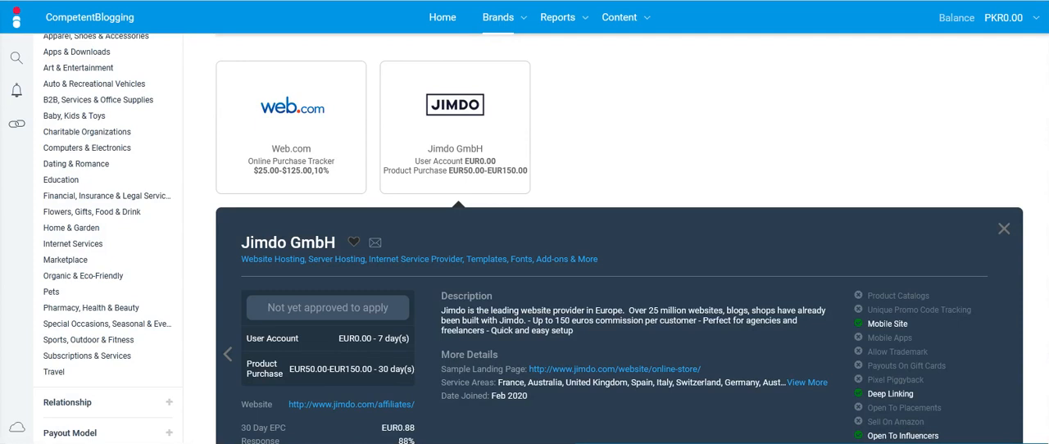
# Step: Review Jimdo GmbH's brand listing: EUR50.00–EUR150.00 purchase commission and 88% response
pyautogui.scroll(-3)
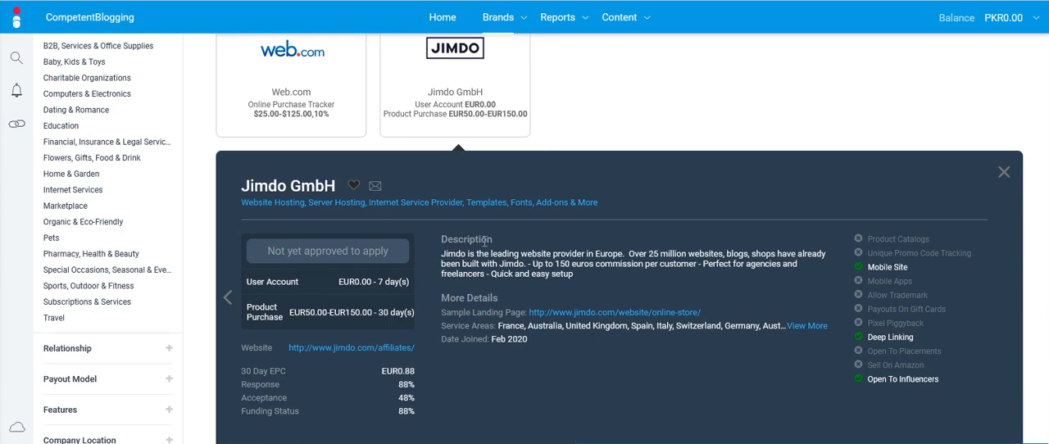
pyautogui.moveTo(574, 253)
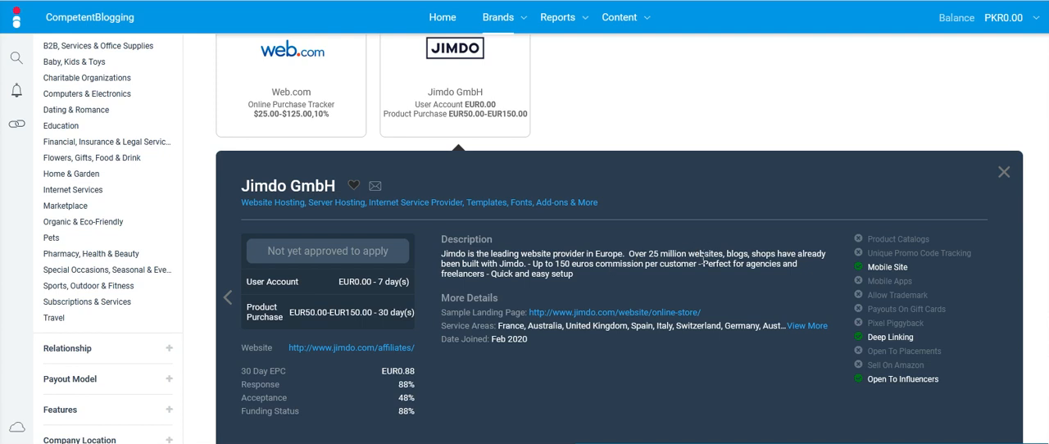
pyautogui.moveTo(531, 340)
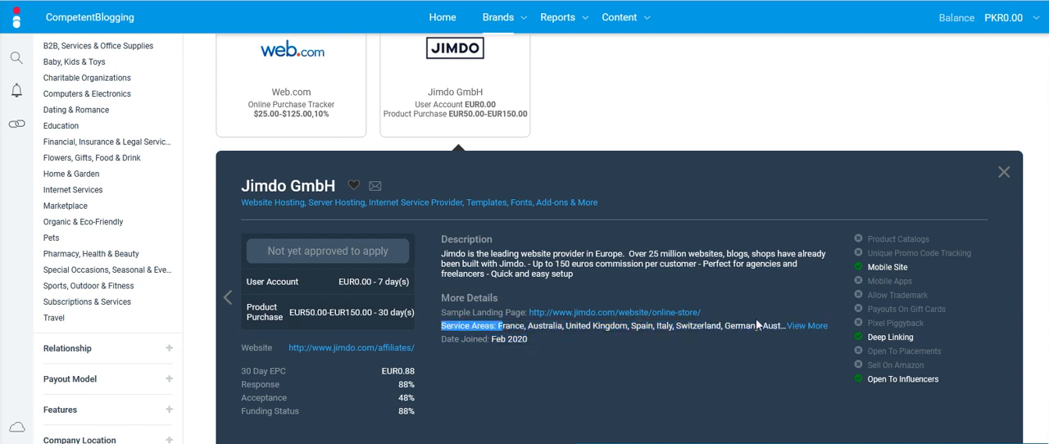
pyautogui.moveTo(542, 387)
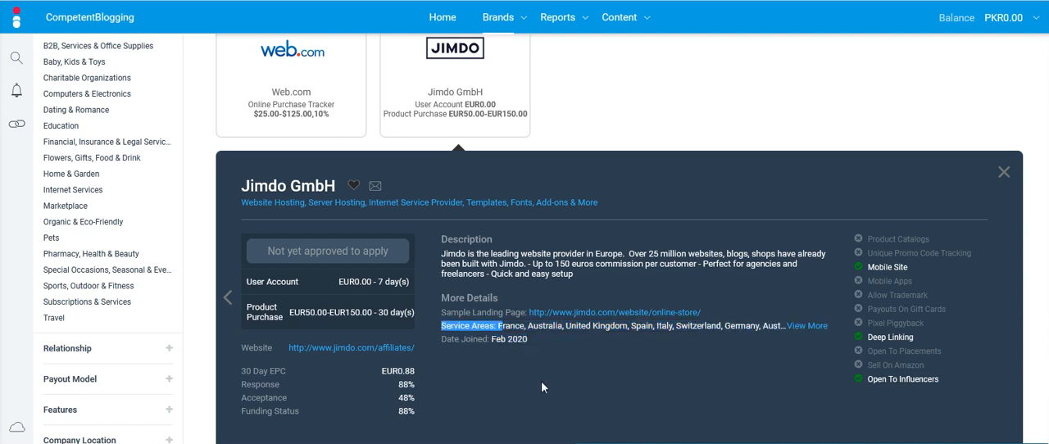
pyautogui.moveTo(375, 381)
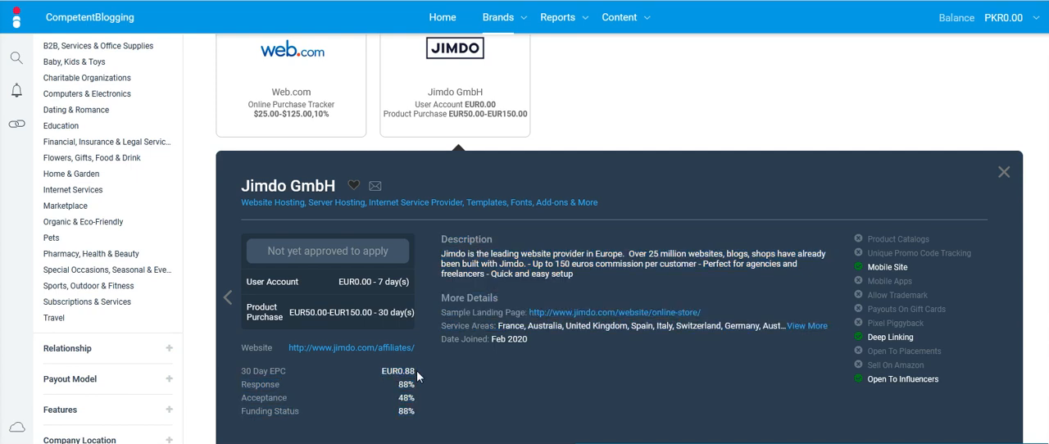
pyautogui.moveTo(418, 379)
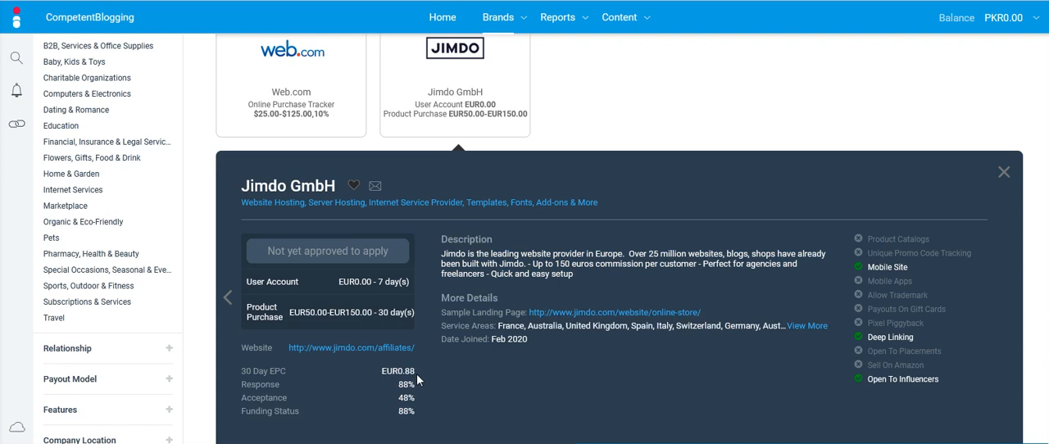
pyautogui.moveTo(419, 404)
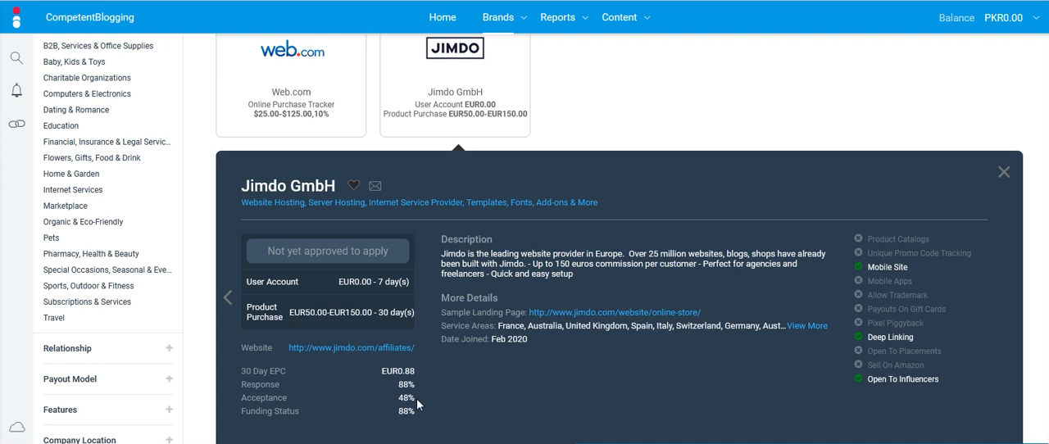